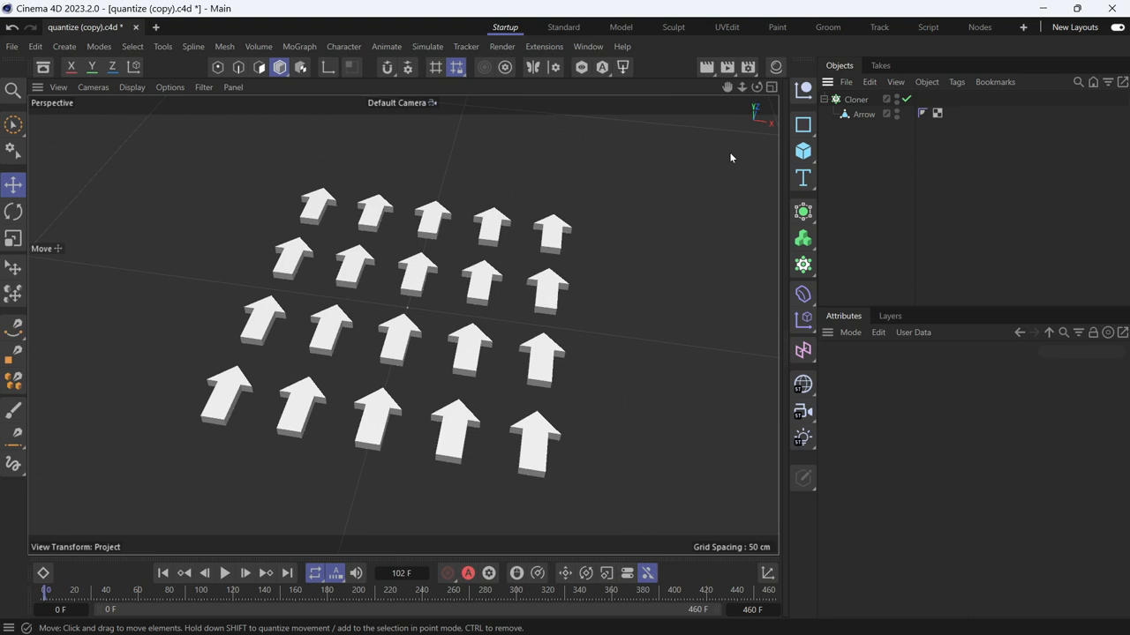
Select the arrow Cloner and show the effectors that can be added to it.
left_click(854, 99)
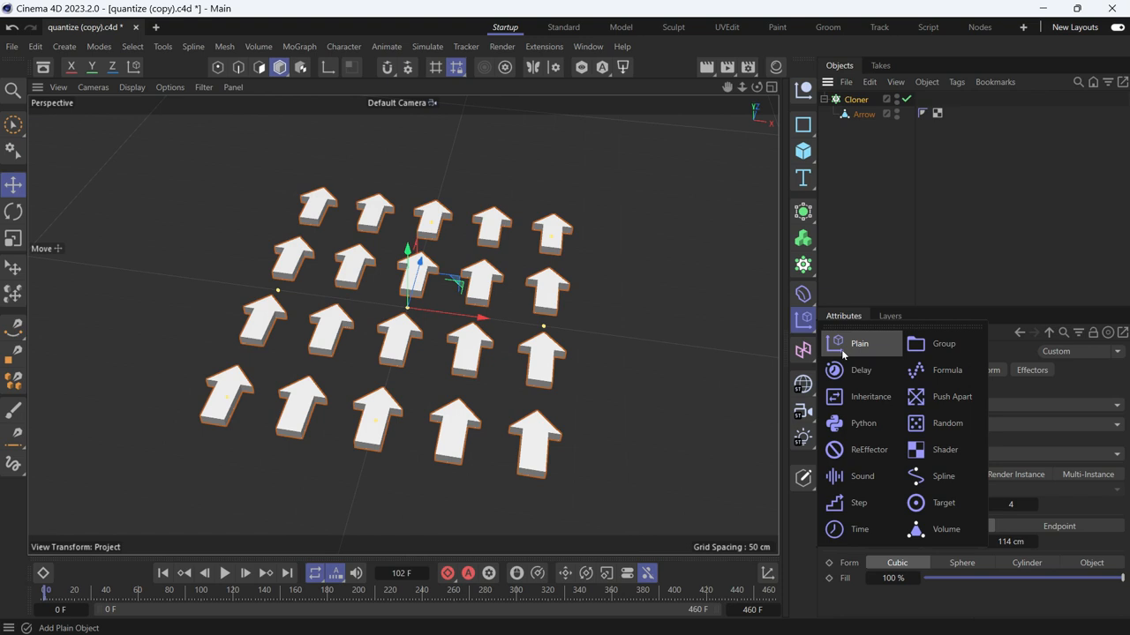
Add a Plain effector with Rotation enabled and R.H heading set to 360°.
left_click(857, 342)
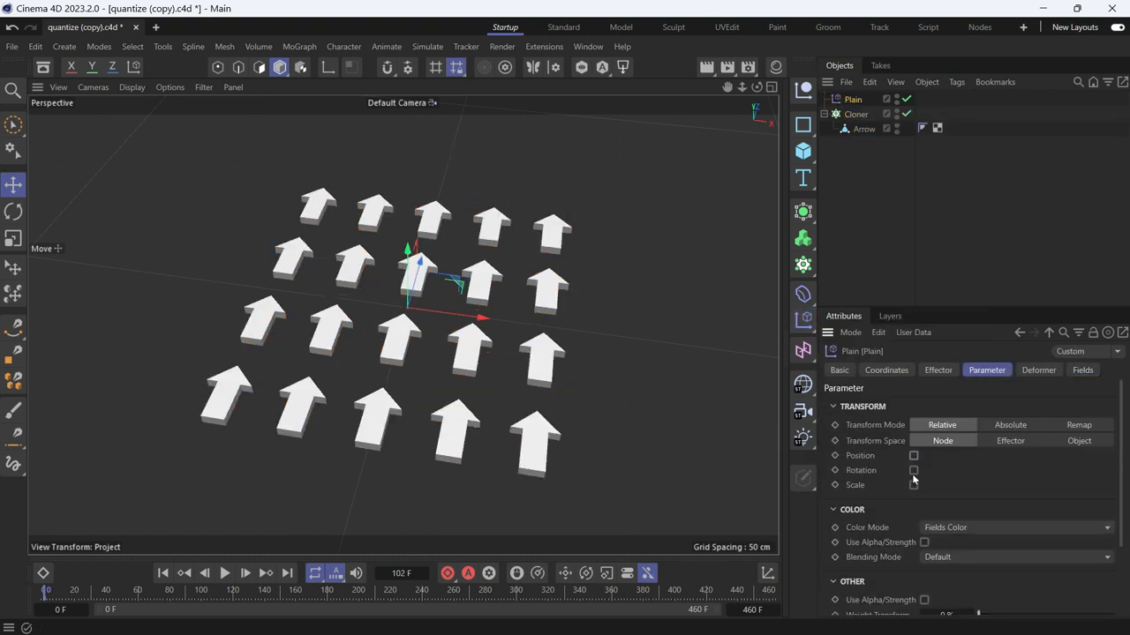
left_click(914, 470)
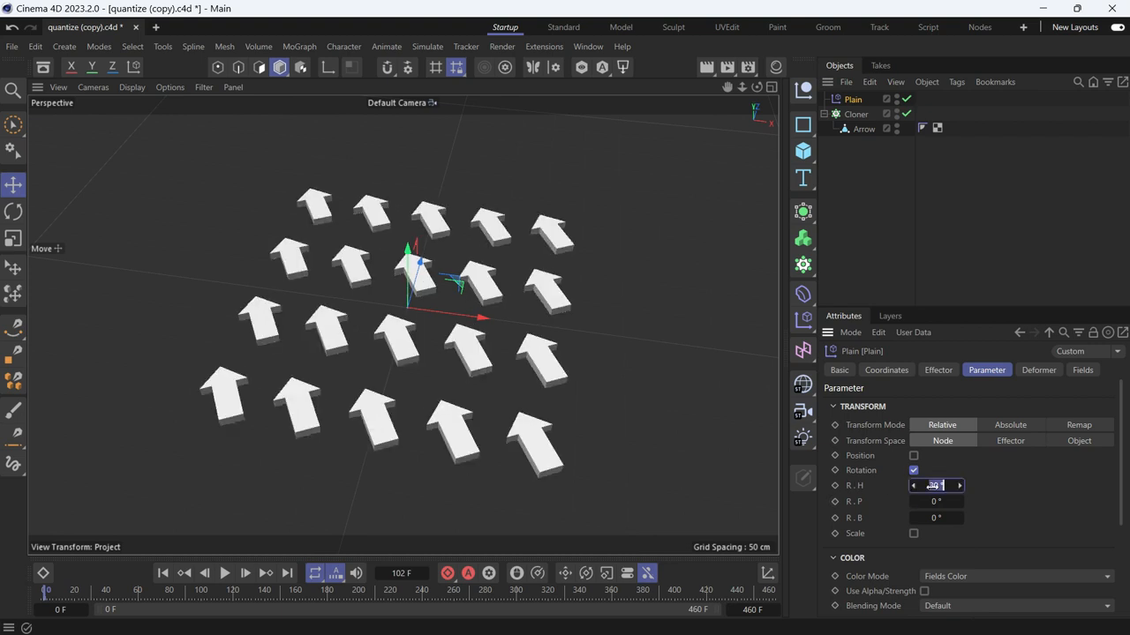
type("360")
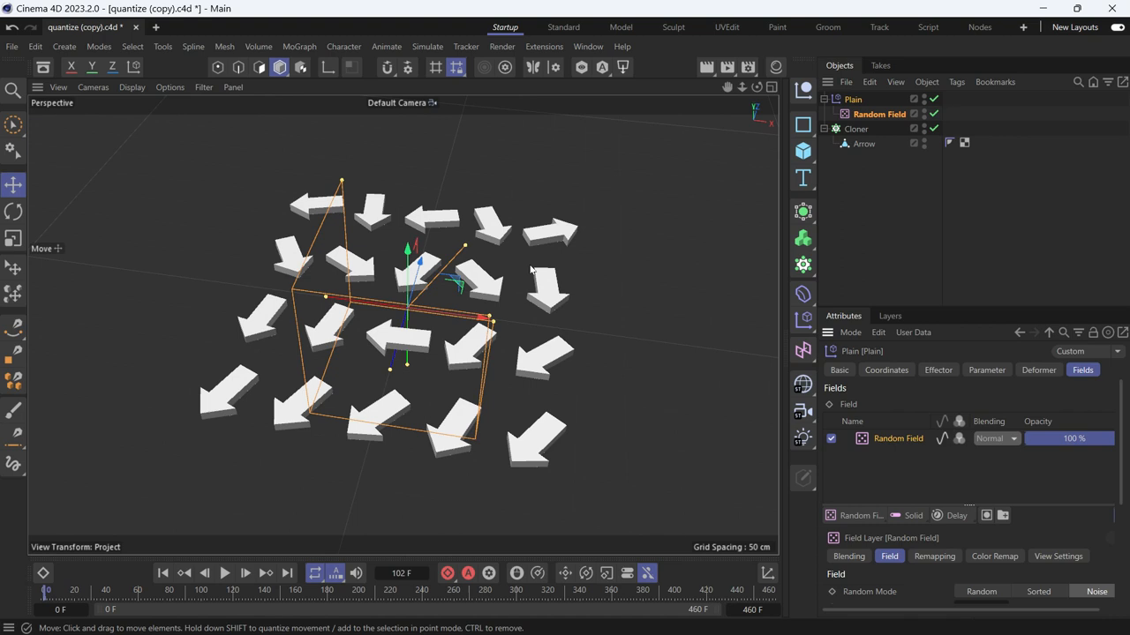
mouse_move(618, 369)
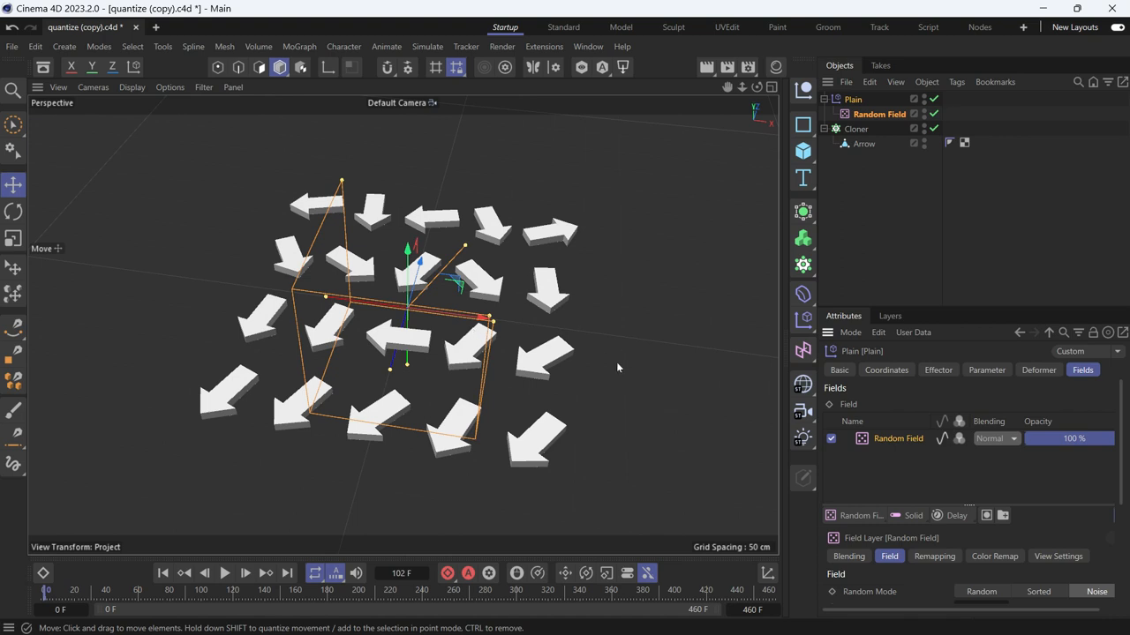
mouse_move(854, 452)
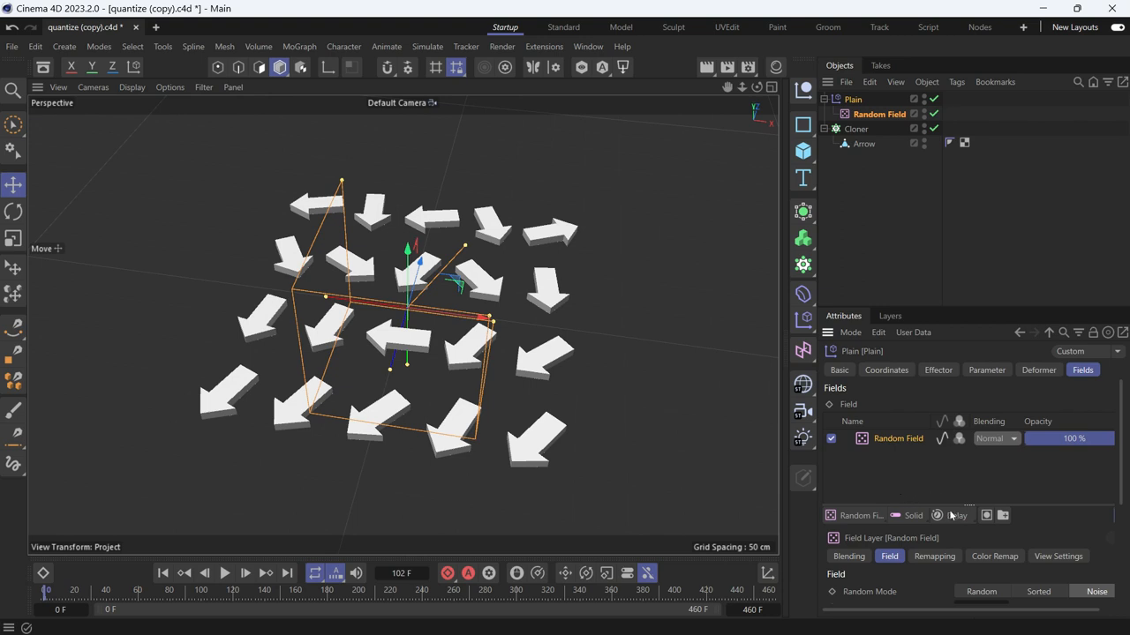
mouse_move(956, 515)
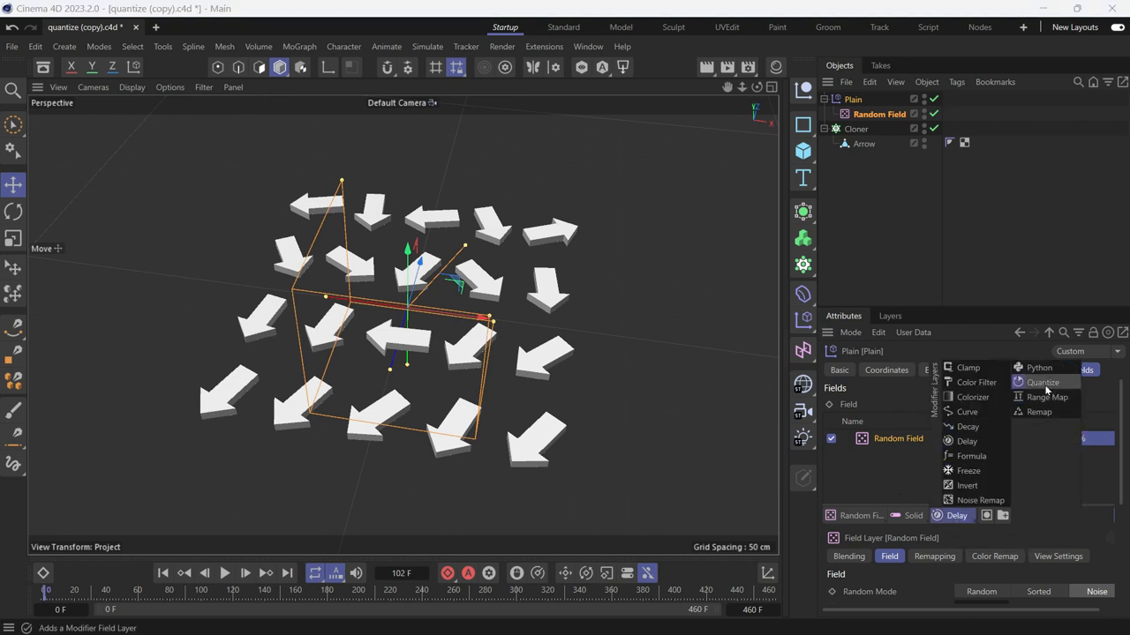
Add a Quantize modifier layer with 4 steps above the Random Field.
left_click(1042, 381)
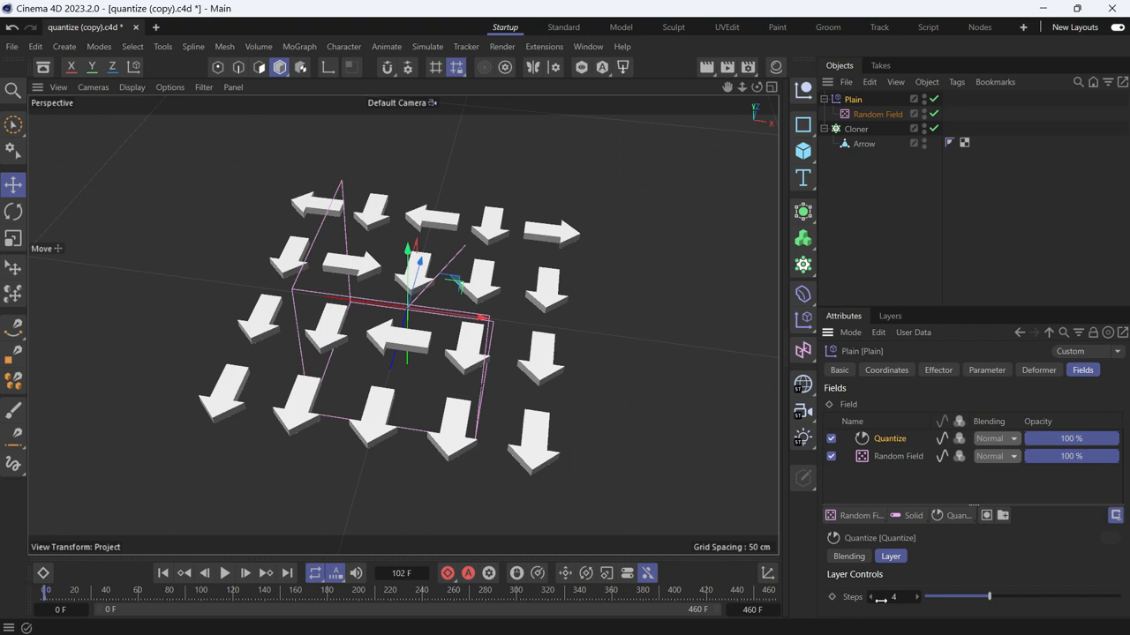
mouse_move(886, 608)
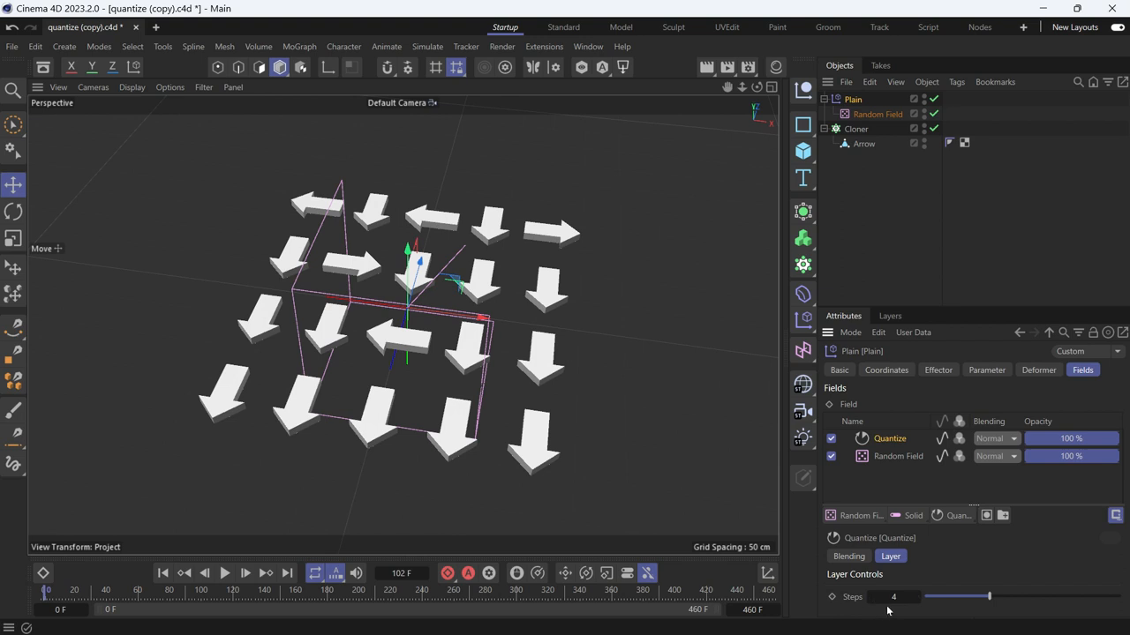
mouse_move(593, 410)
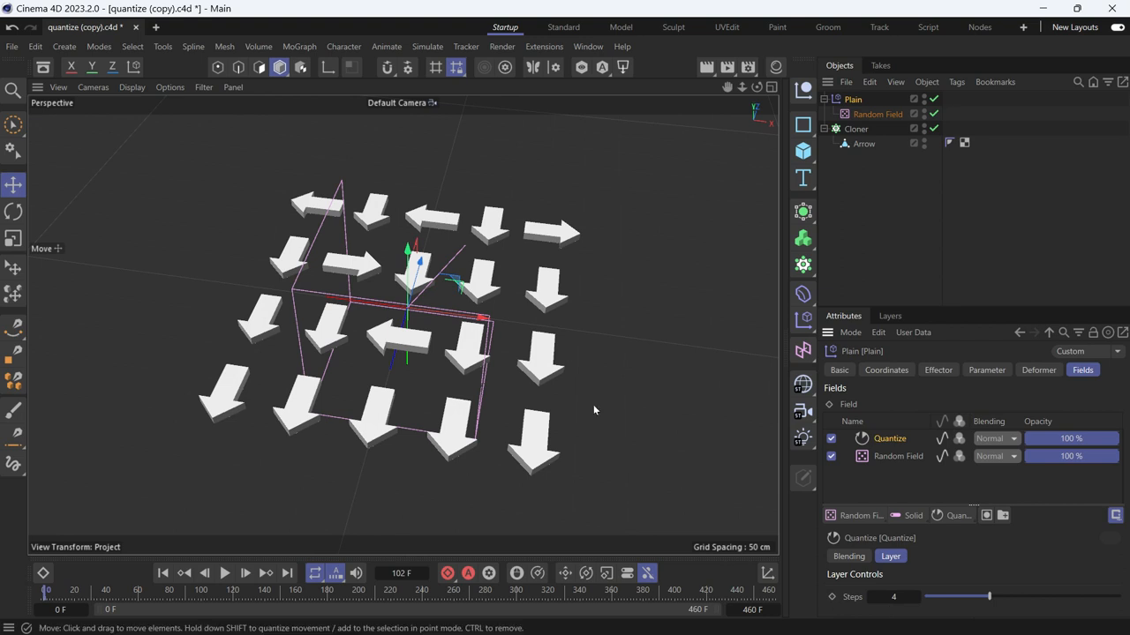
mouse_move(766, 473)
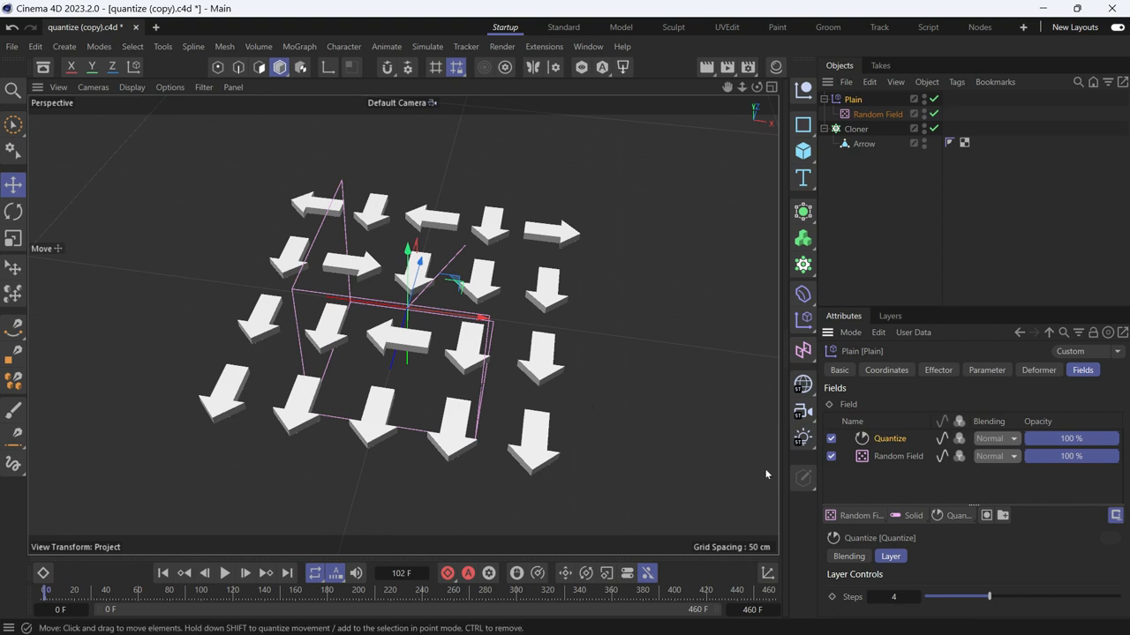
mouse_move(916, 468)
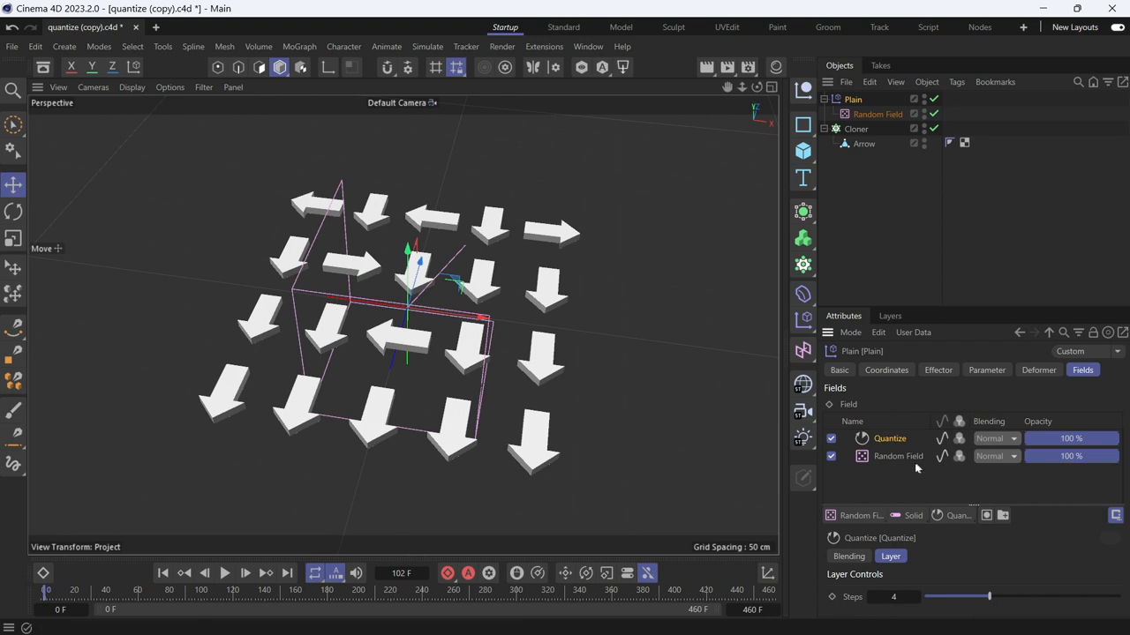
Set the Random Field's Animation Speed slider to about 70%.
left_click(897, 456)
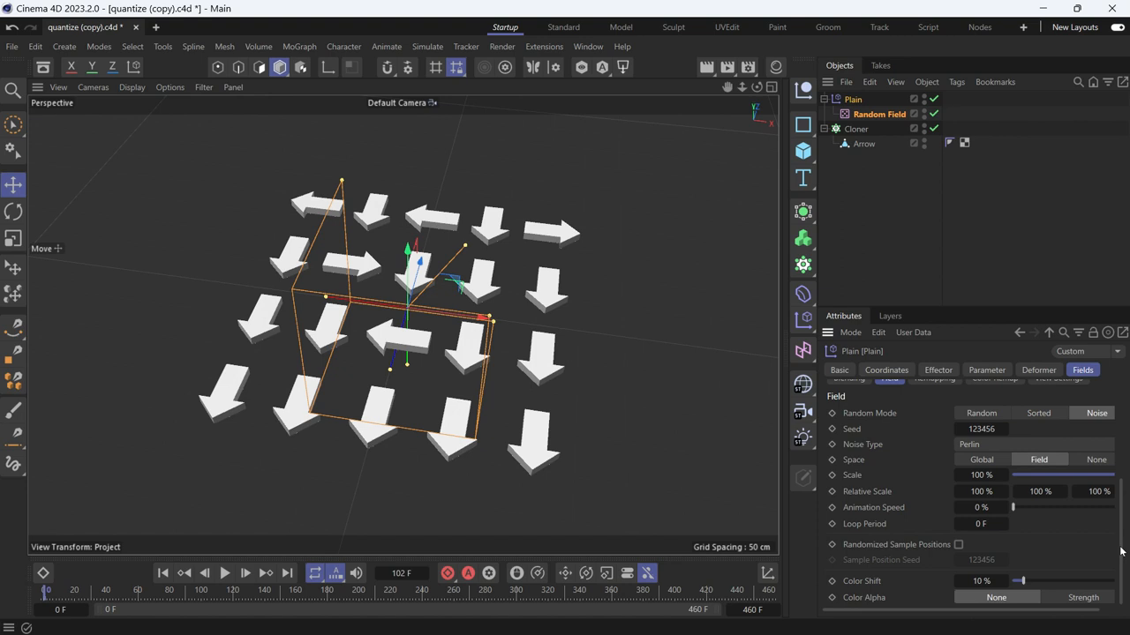
mouse_move(1038, 514)
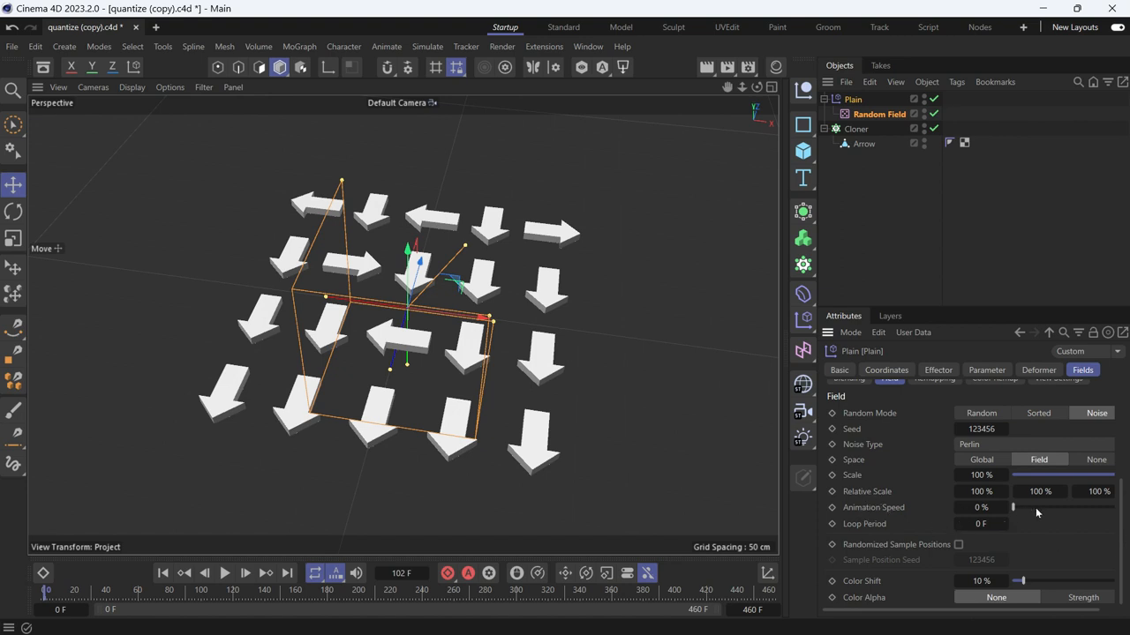
left_click_drag(1013, 508, 1091, 508)
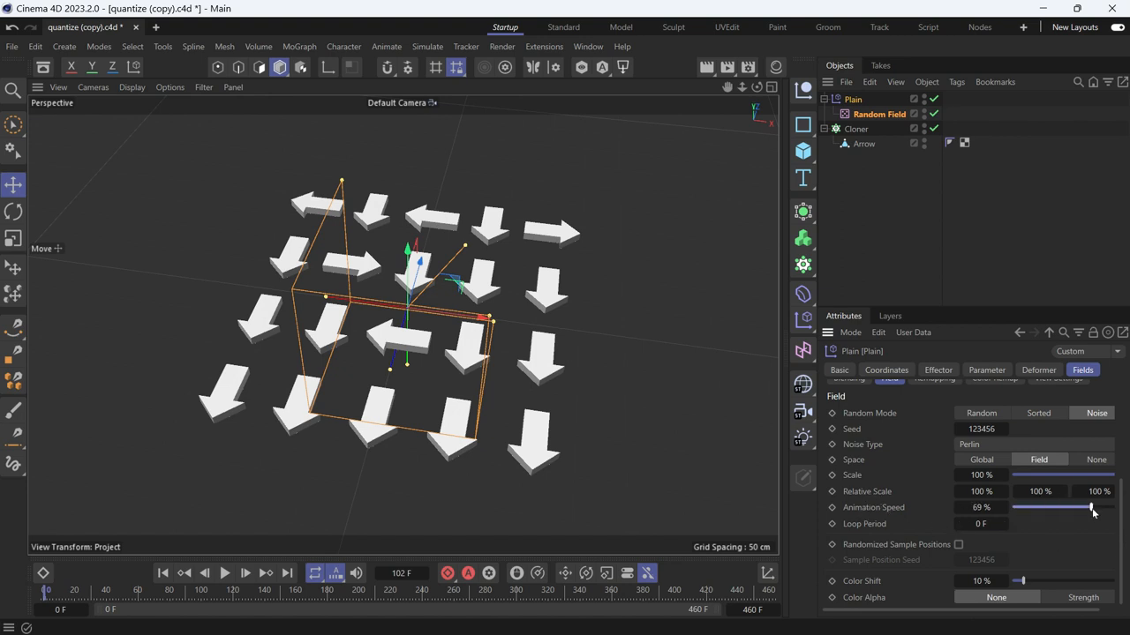
left_click_drag(1091, 508, 1095, 509)
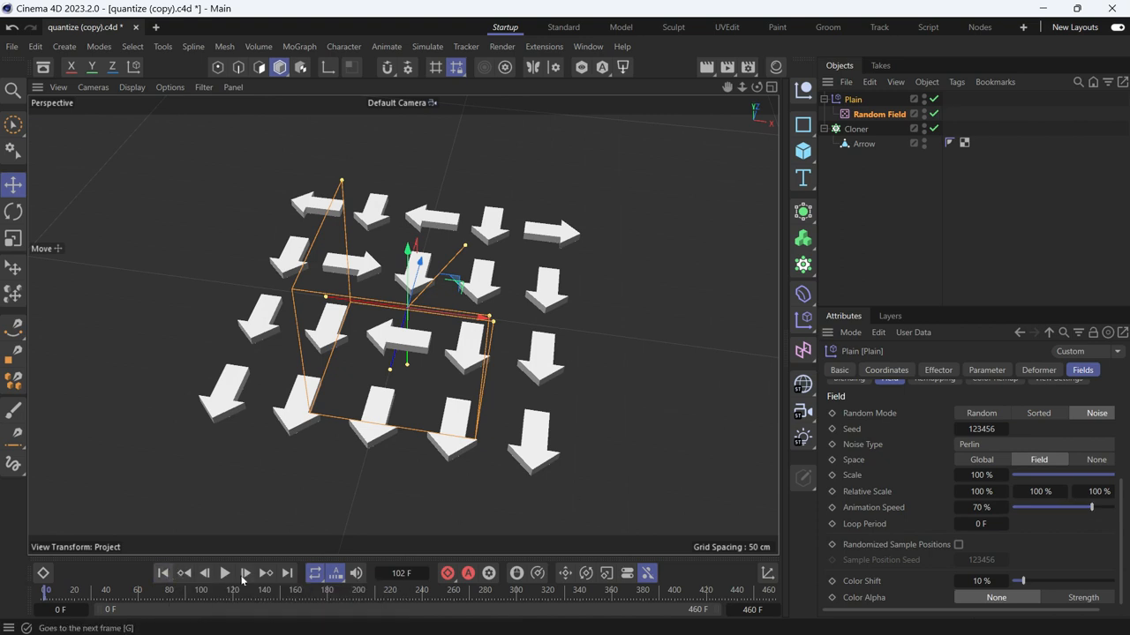
Play the timeline to watch the arrows flip between 90° directions, then stop.
left_click(226, 572)
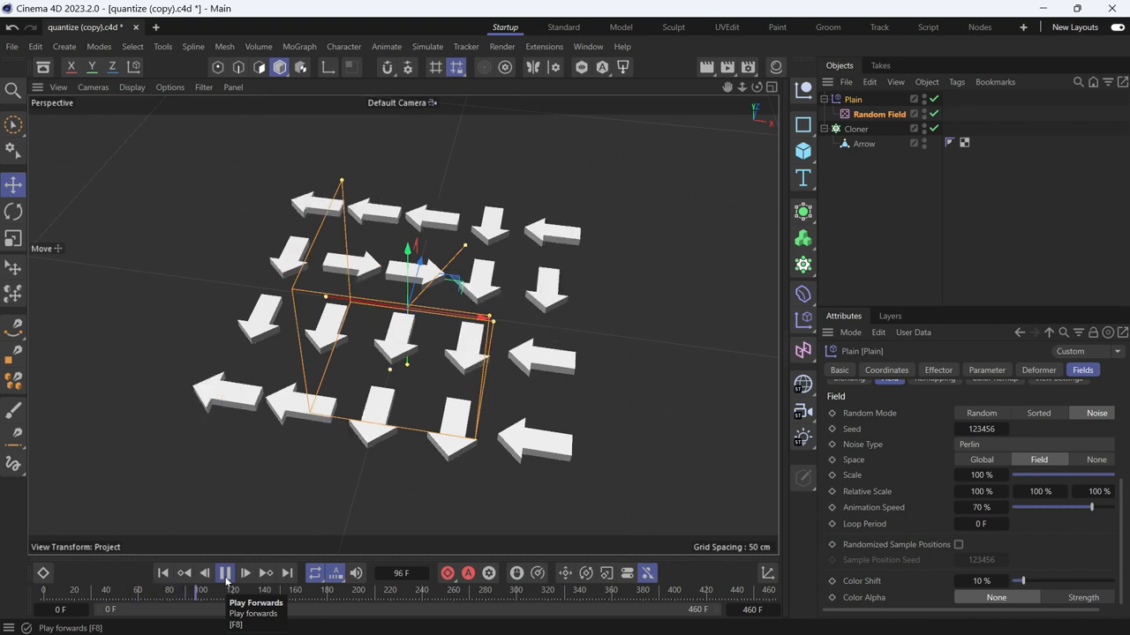
left_click(245, 572)
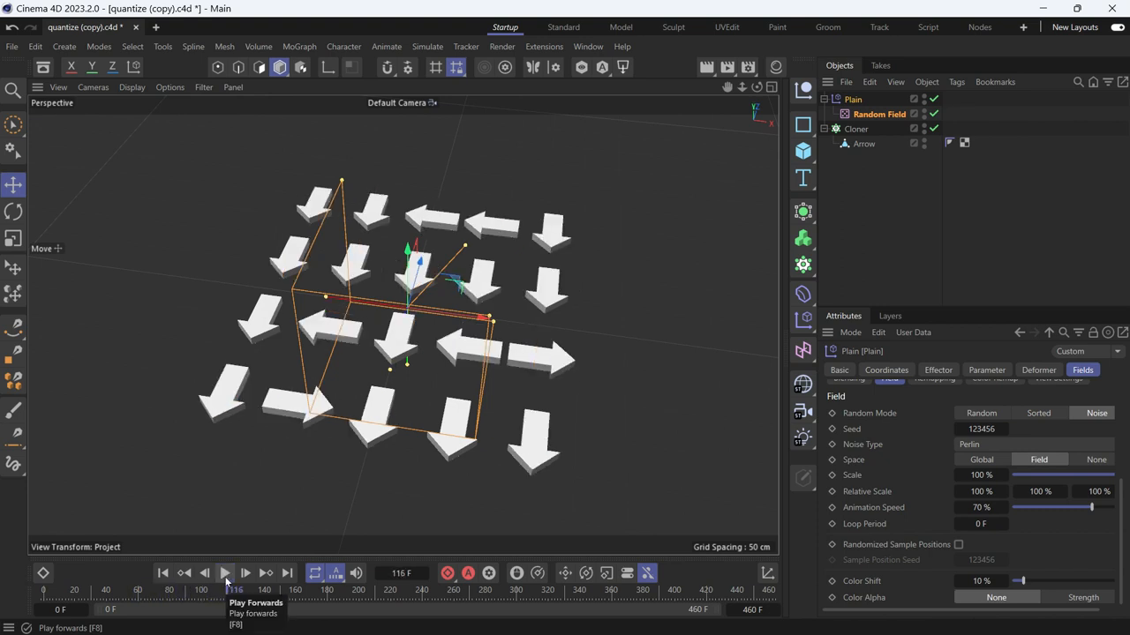
left_click(226, 572)
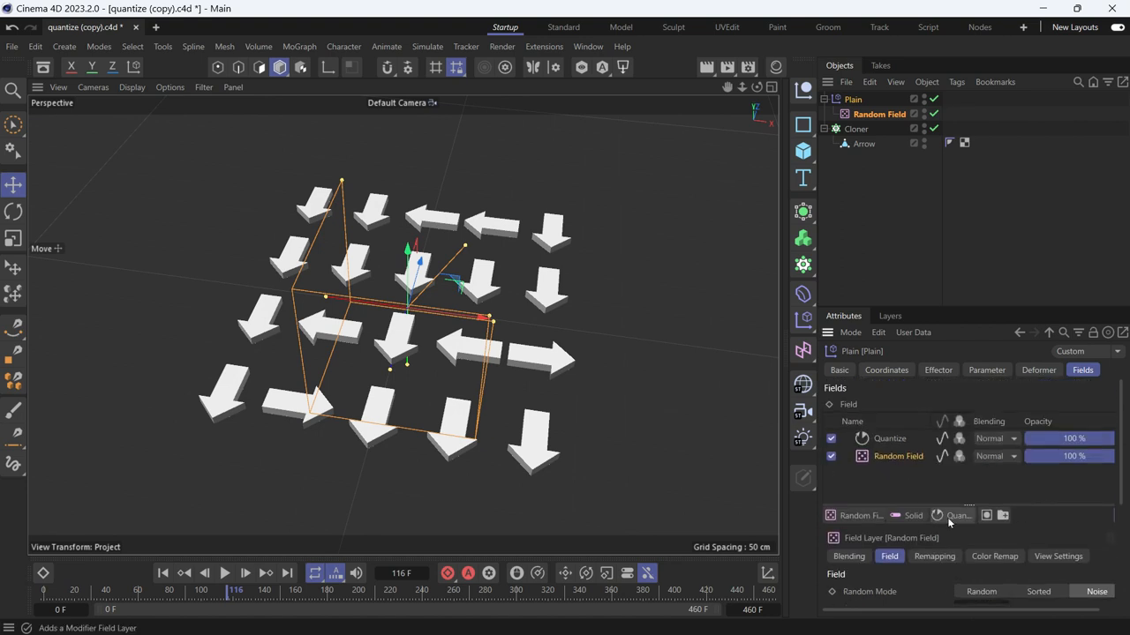
Add a Delay layer in Smooth mode with Effect Strength lowered to 10% and play.
left_click(956, 515)
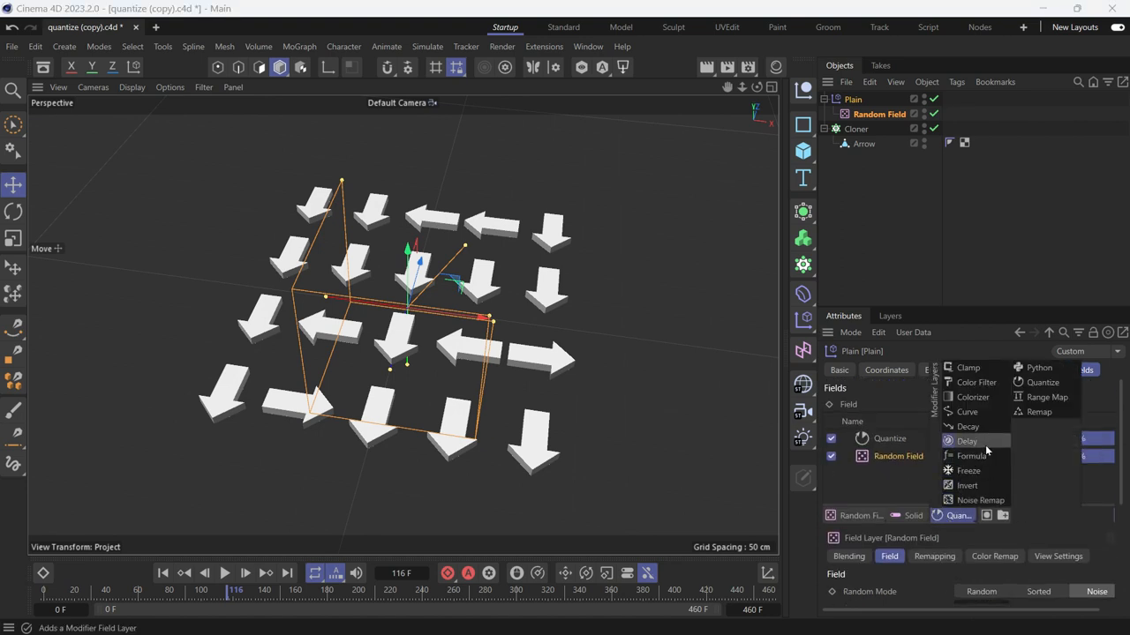
left_click(968, 426)
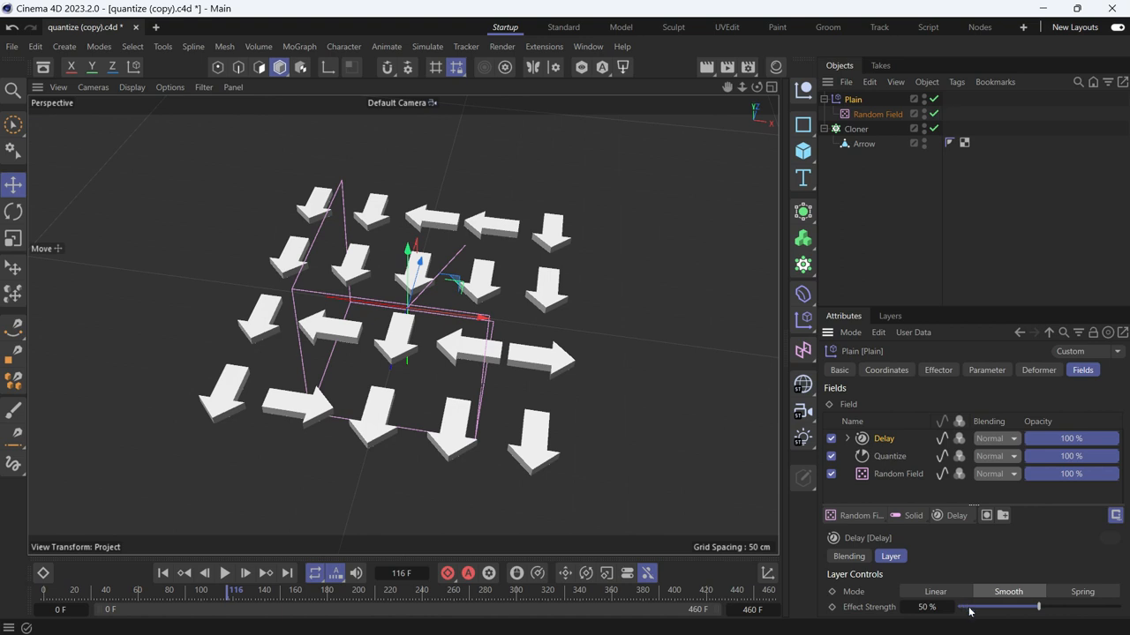
left_click_drag(1038, 607, 970, 607)
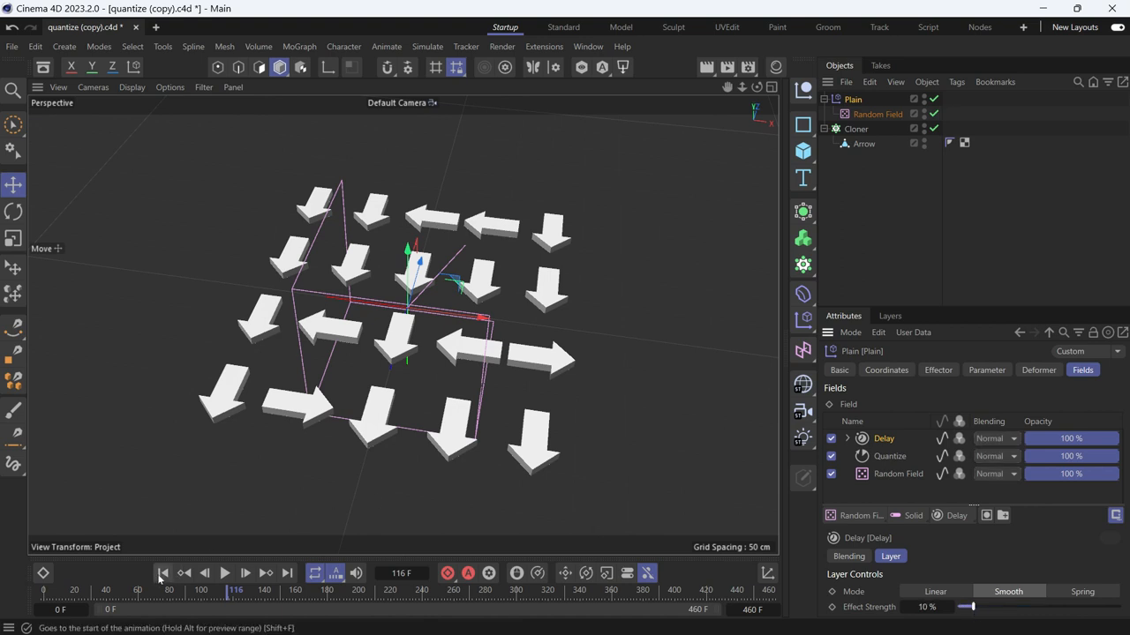
left_click(224, 572)
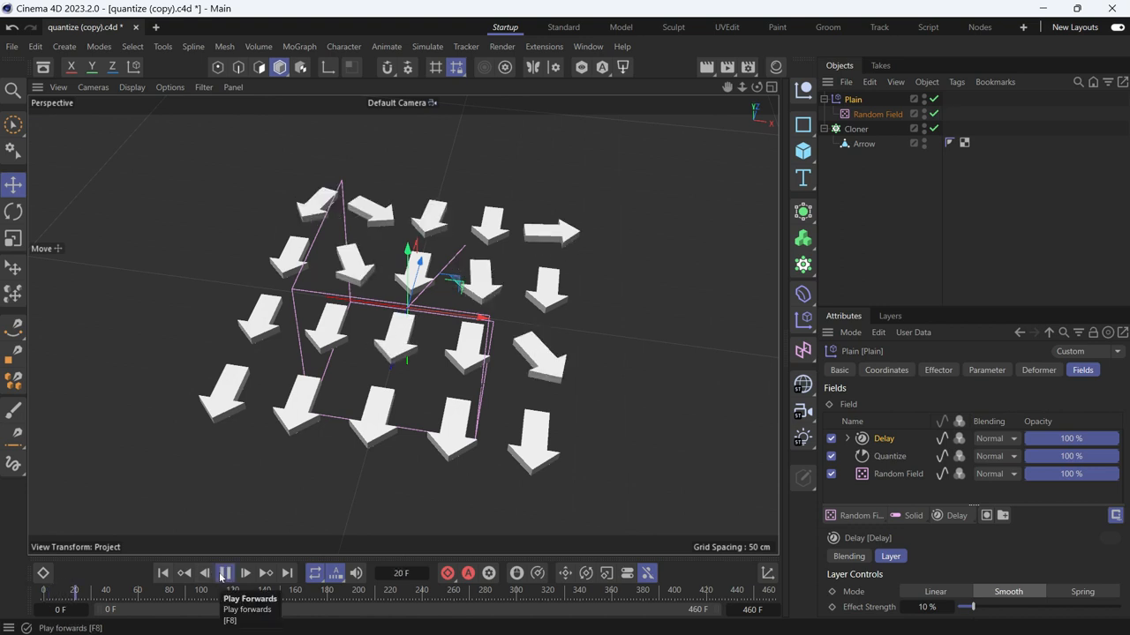
Switch the Delay layer to Spring mode, rewind and preview the springy rotations, then stop.
left_click(224, 572)
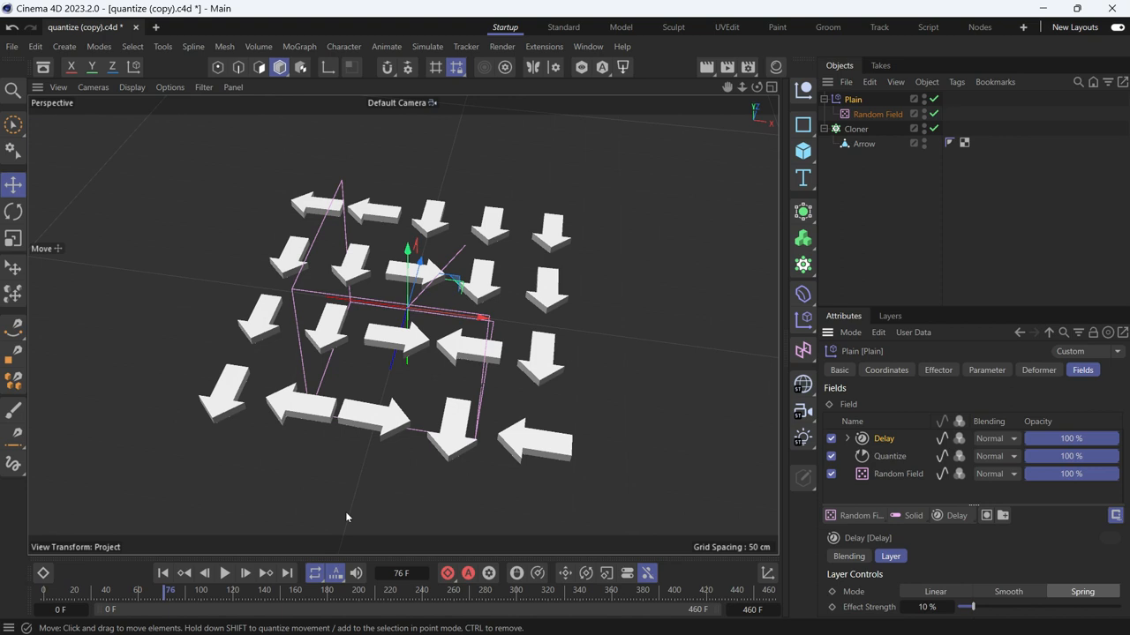
left_click(224, 573)
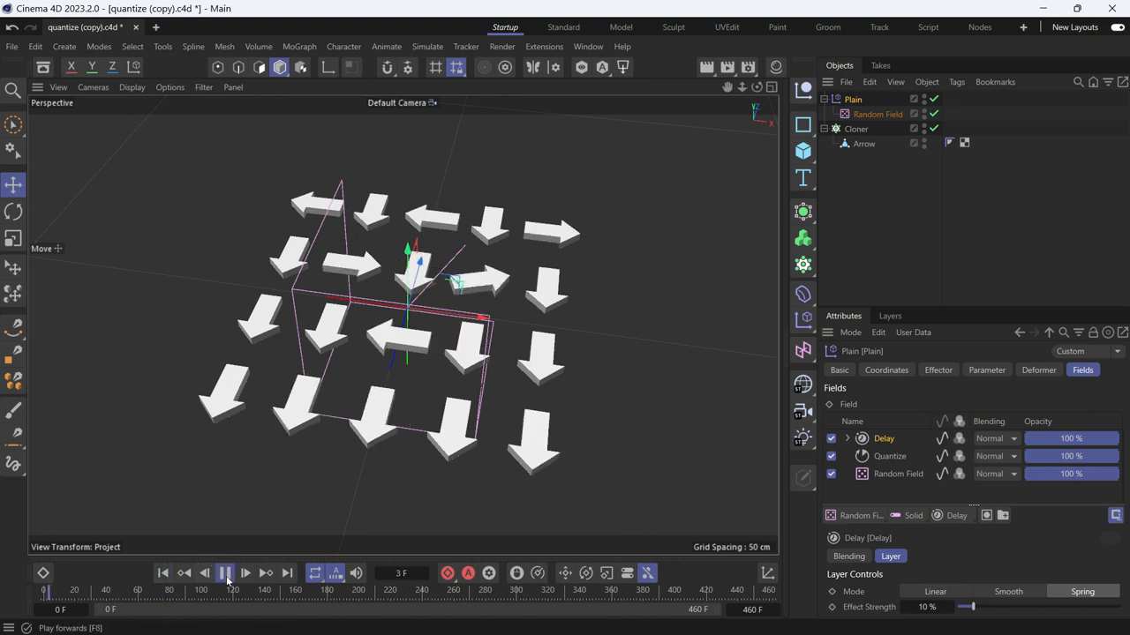
left_click(226, 572)
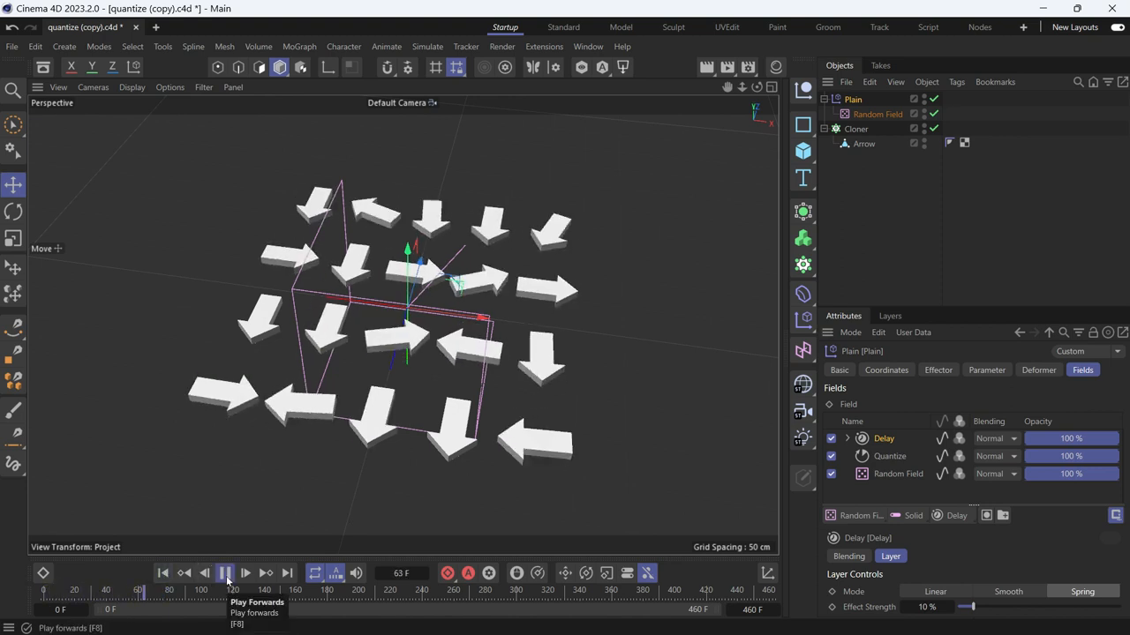
left_click(226, 572)
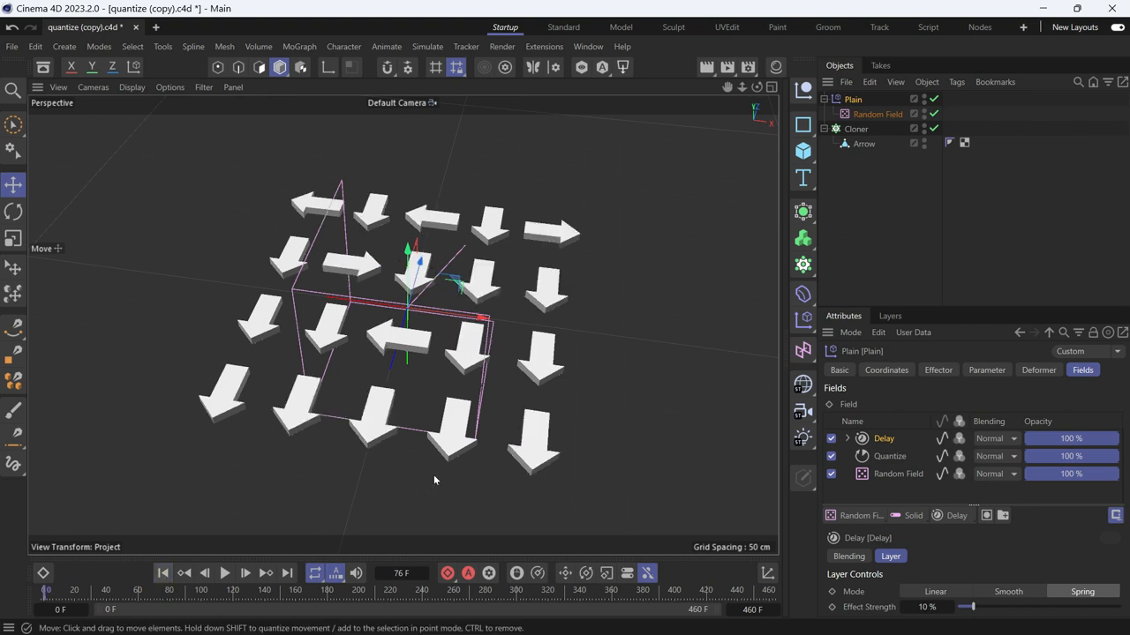
mouse_move(680, 267)
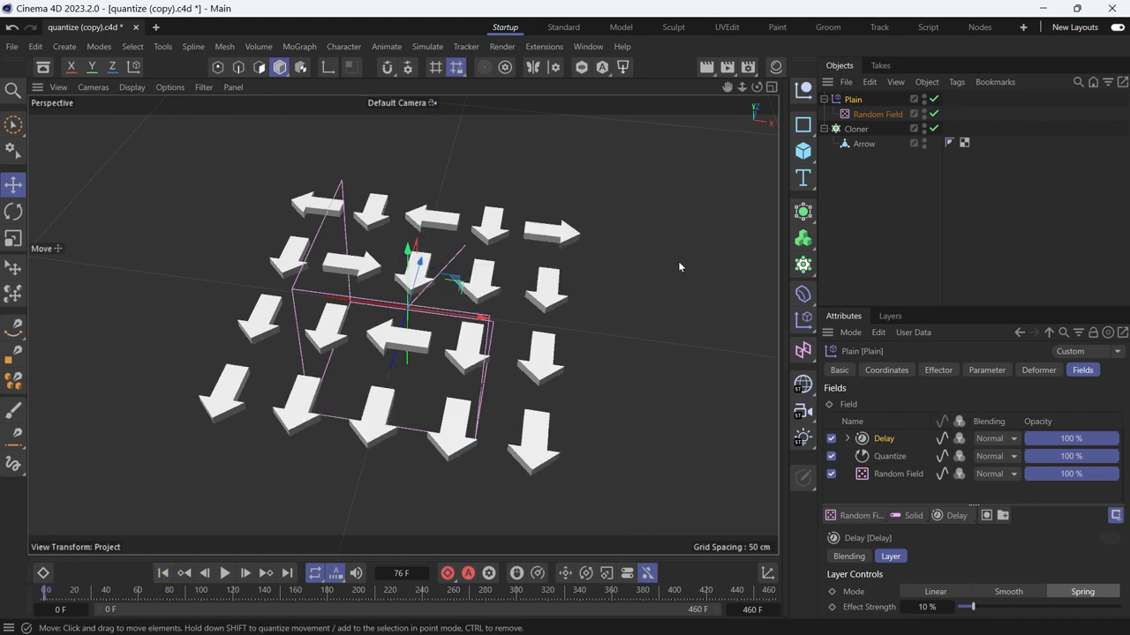